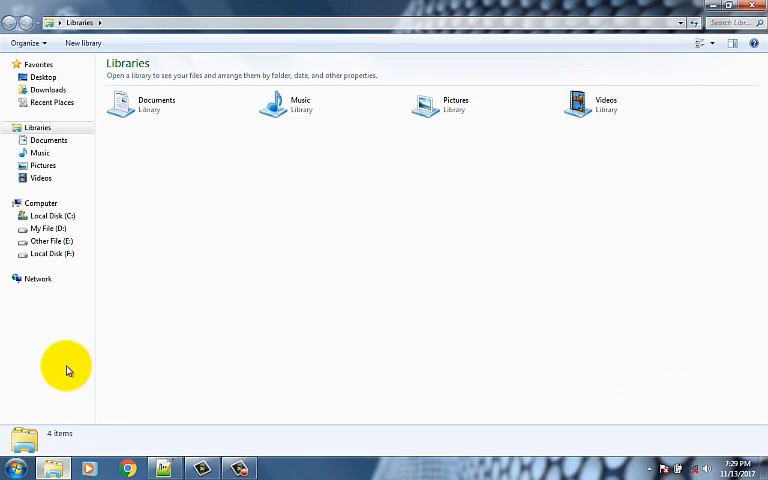
- Open the Pictures library and select the JPEG cartoon image
left_click(43, 165)
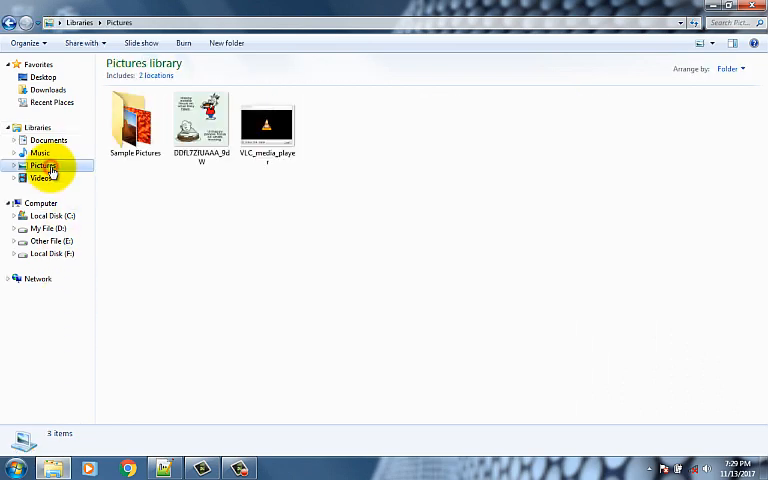
left_click(135, 120)
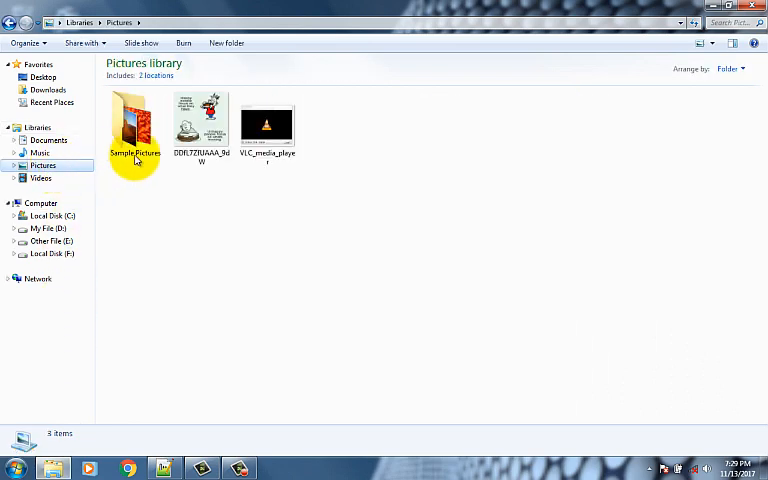
left_click(201, 123)
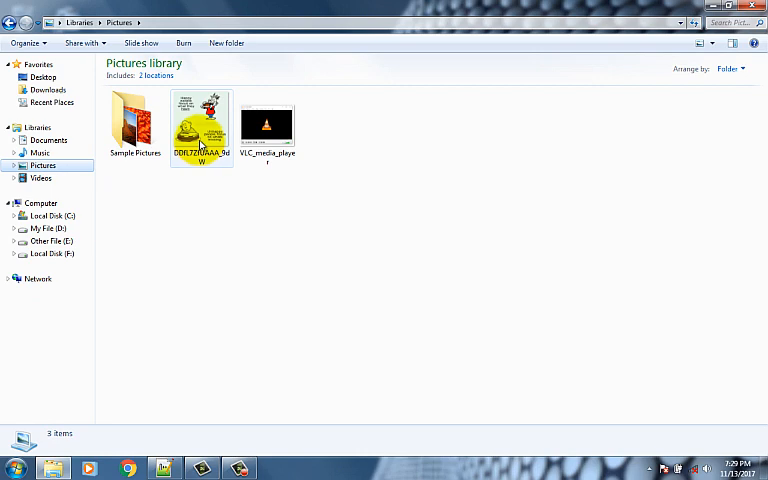
mouse_move(200, 130)
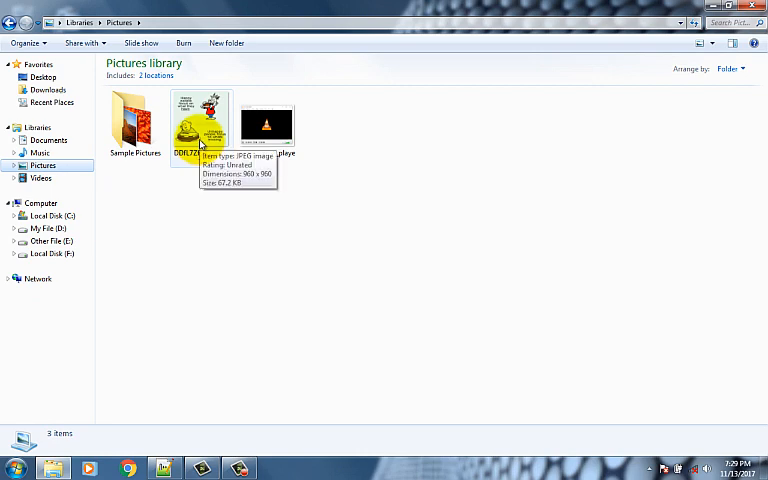
- Open the JPEG image's Properties on the Security tab
right_click(200, 120)
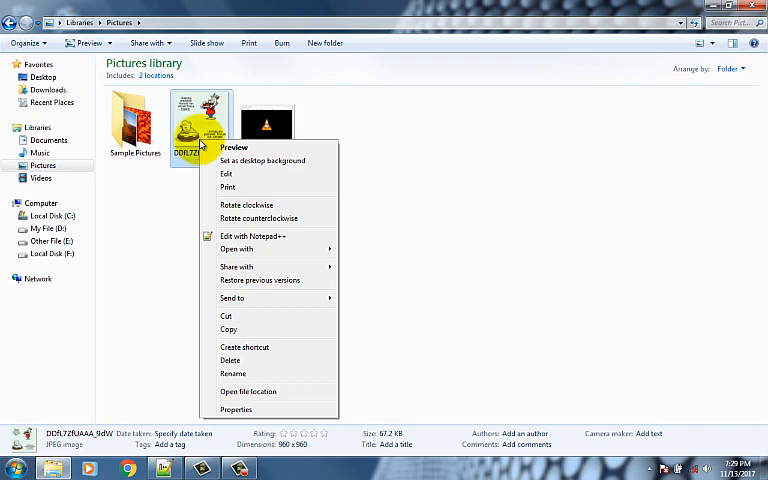
left_click(236, 409)
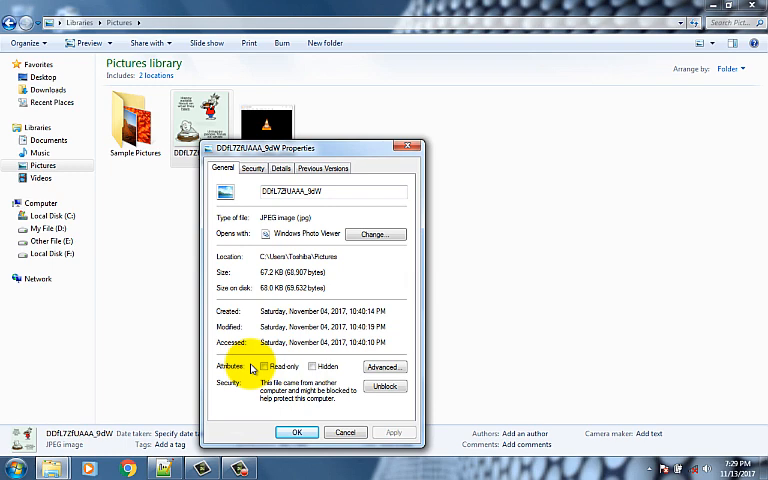
left_click(252, 168)
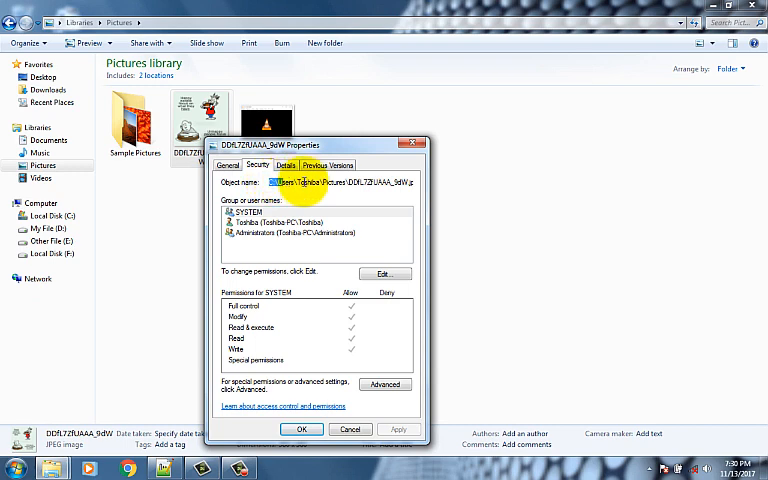
- Copy the image's full Object name path and close Properties
triple_click(330, 182)
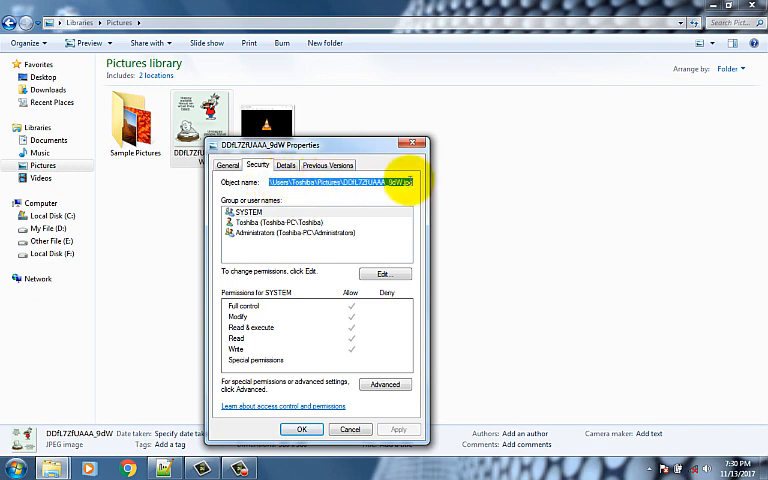
right_click(395, 182)
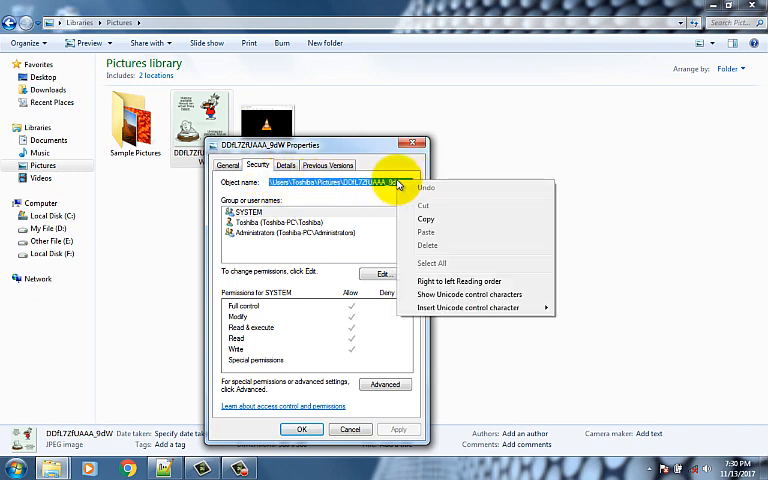
mouse_move(418, 219)
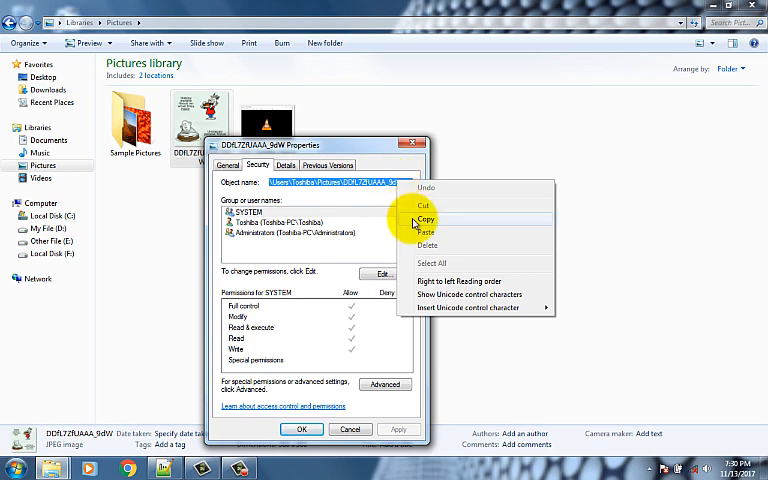
left_click(425, 219)
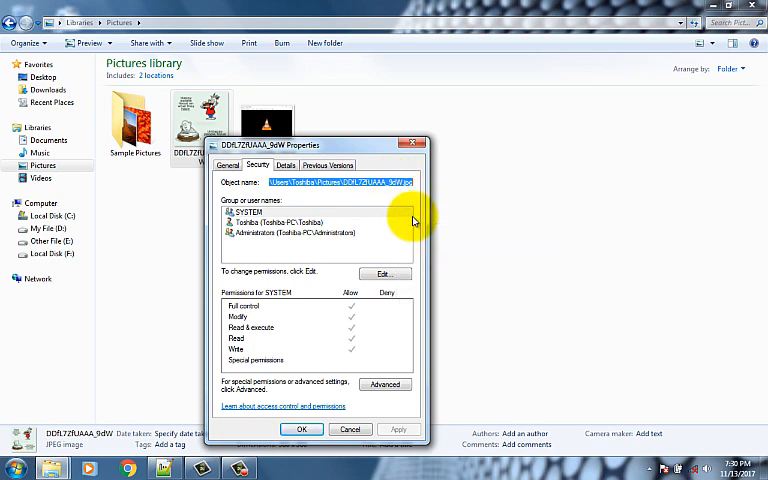
mouse_move(410, 146)
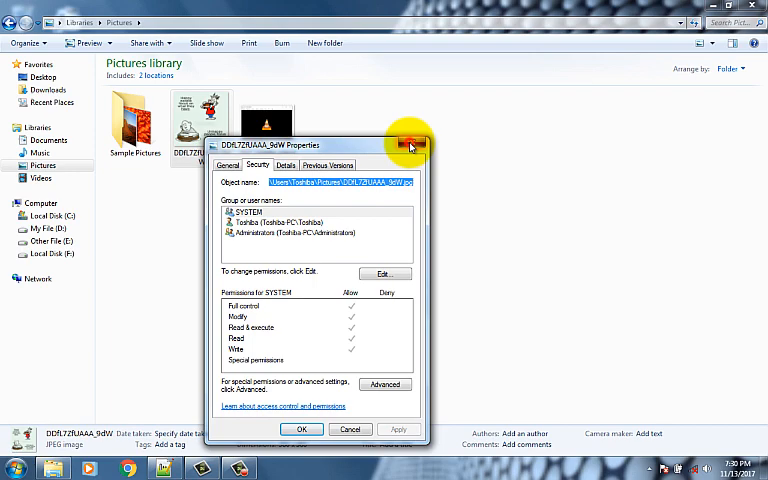
left_click(408, 145)
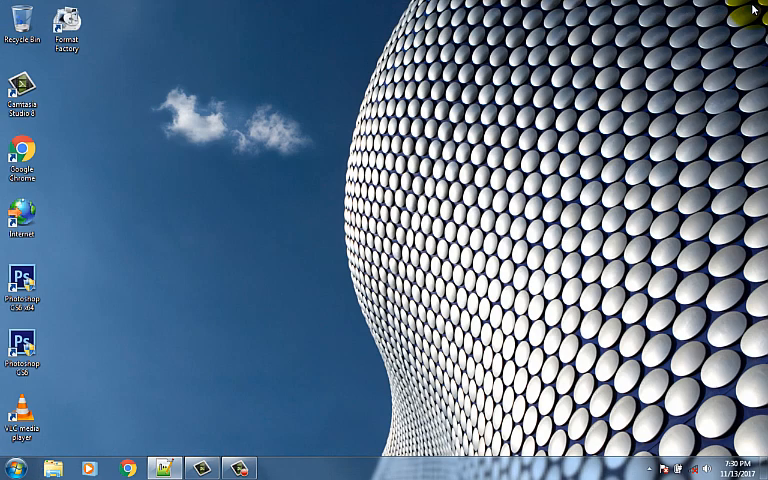
- Close Explorer, launch Chrome, and paste-and-go the copied image path
left_click(20, 165)
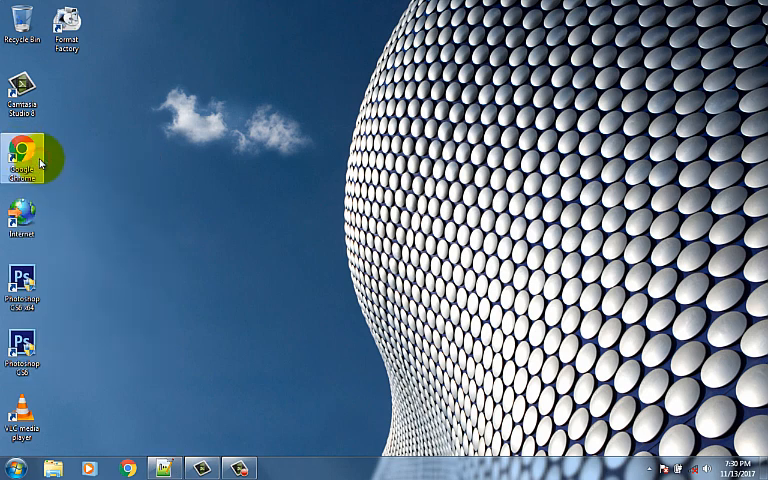
double_click(20, 155)
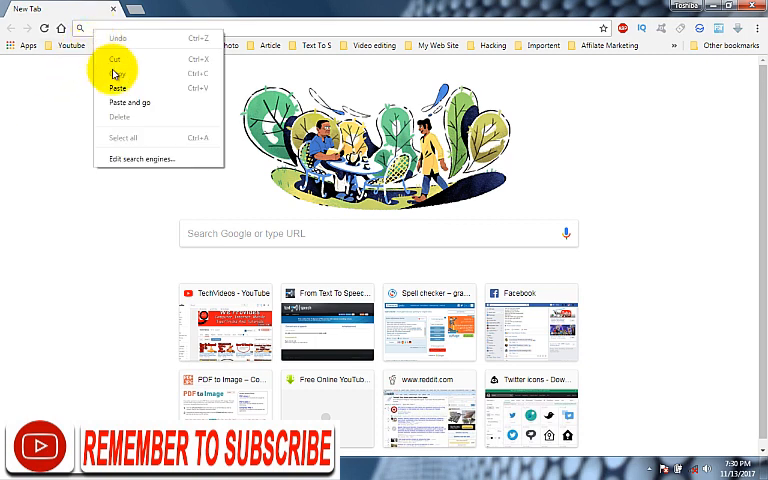
left_click(130, 102)
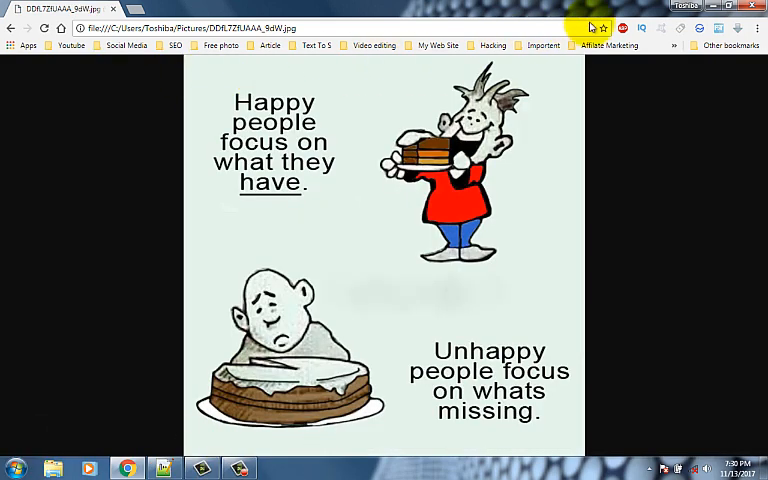
mouse_move(756, 33)
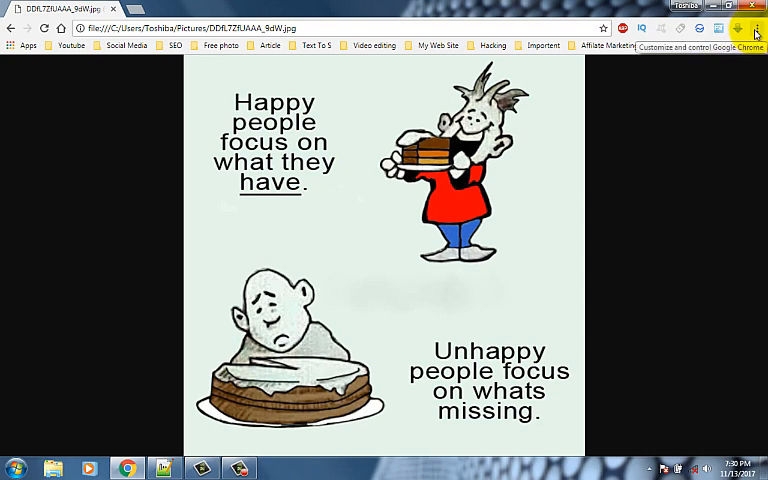
- Open Chrome's print preview for the image and reveal more settings
left_click(757, 28)
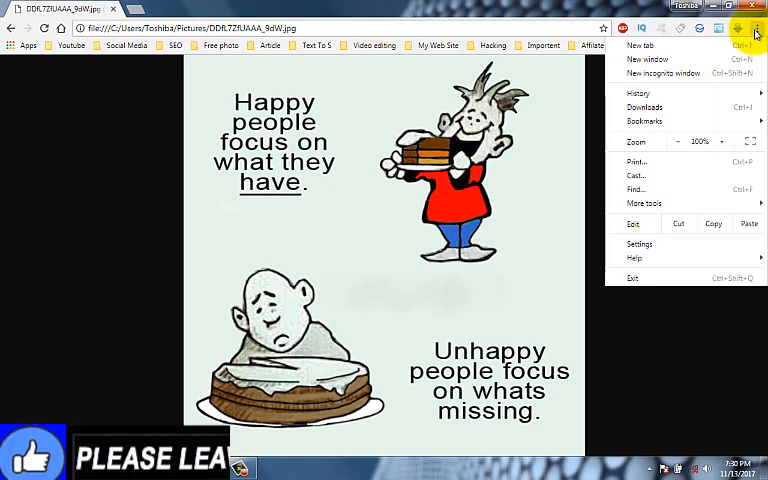
mouse_move(665, 162)
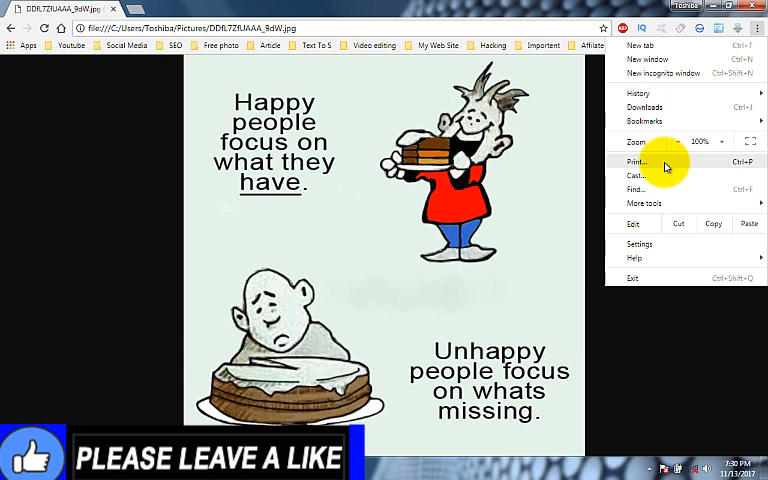
left_click(636, 161)
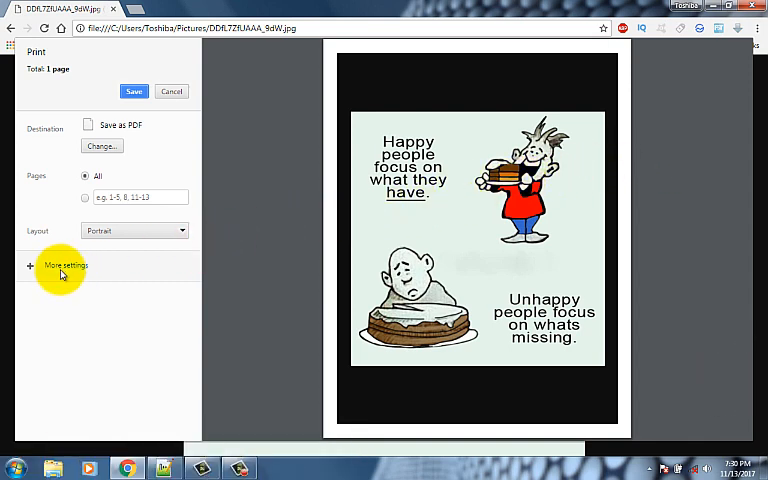
left_click(65, 265)
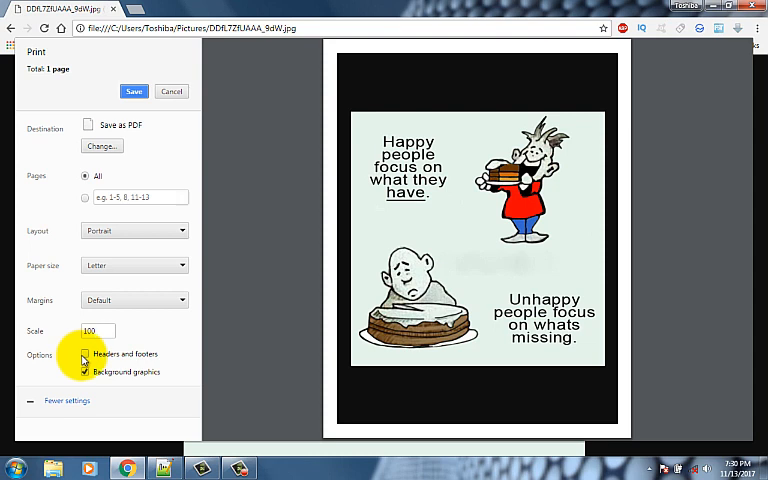
- Leave headers and footers off and background graphics on
left_click(85, 354)
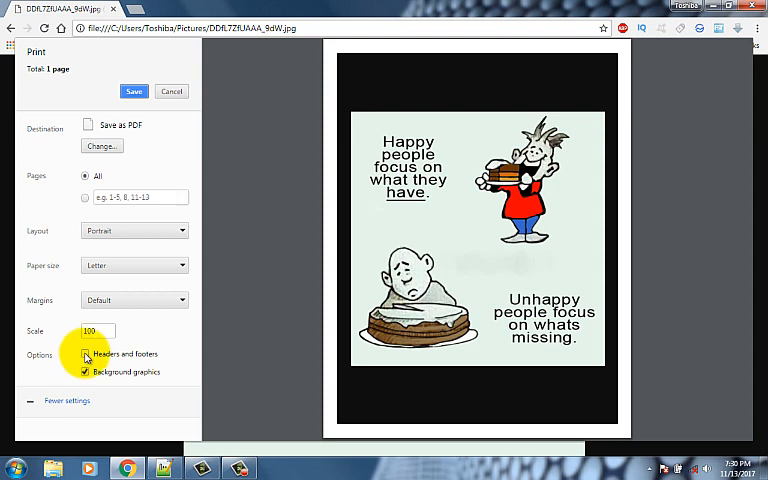
left_click(85, 353)
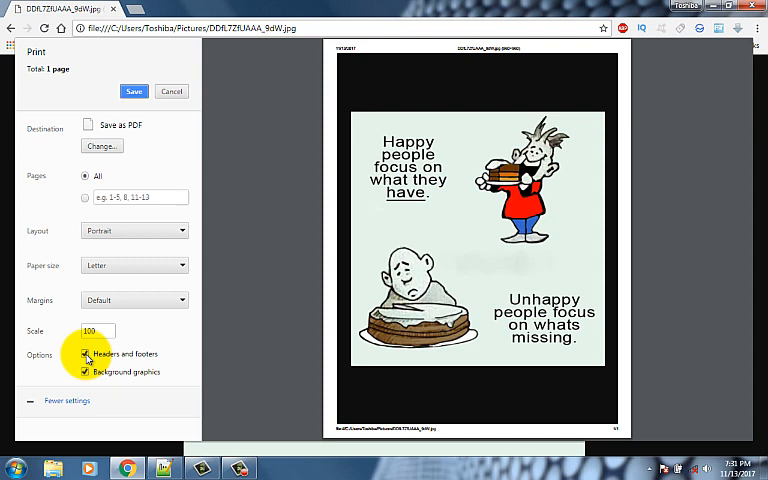
left_click(85, 353)
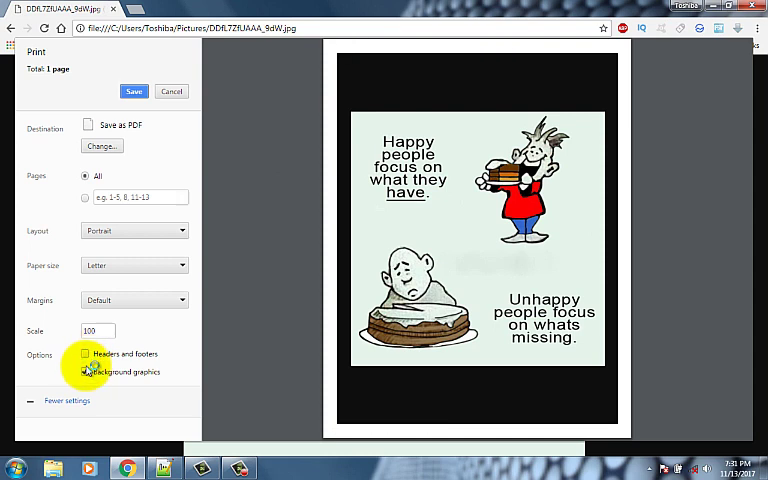
left_click(85, 372)
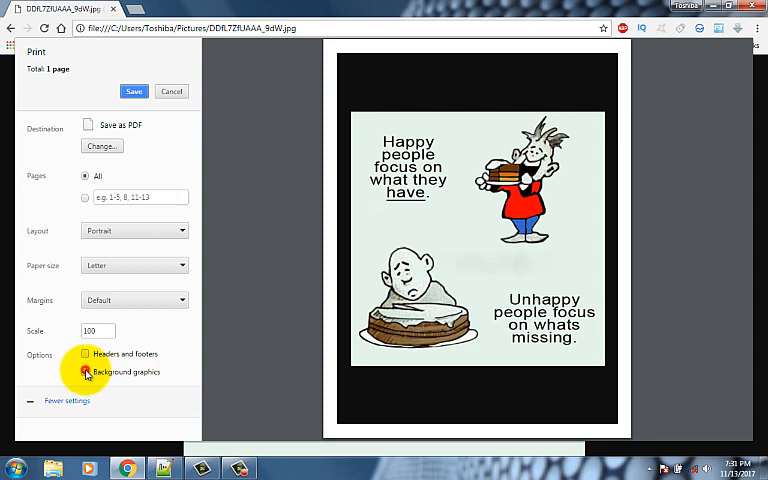
left_click(85, 371)
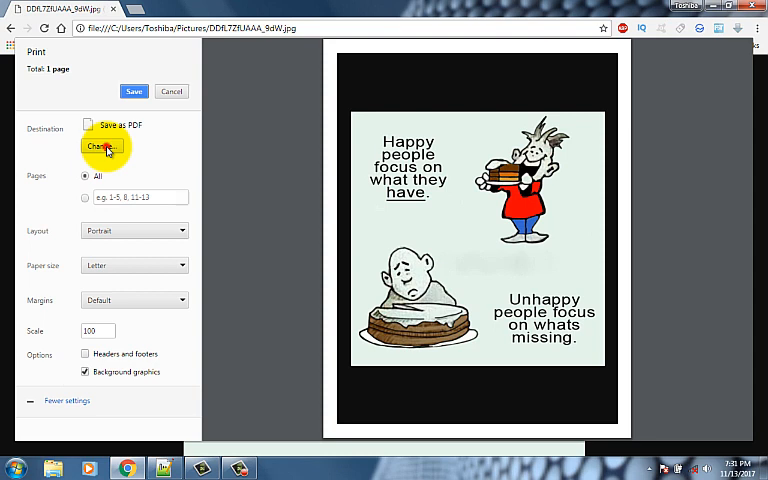
- Choose Save as PDF as the destination and start saving
left_click(102, 147)
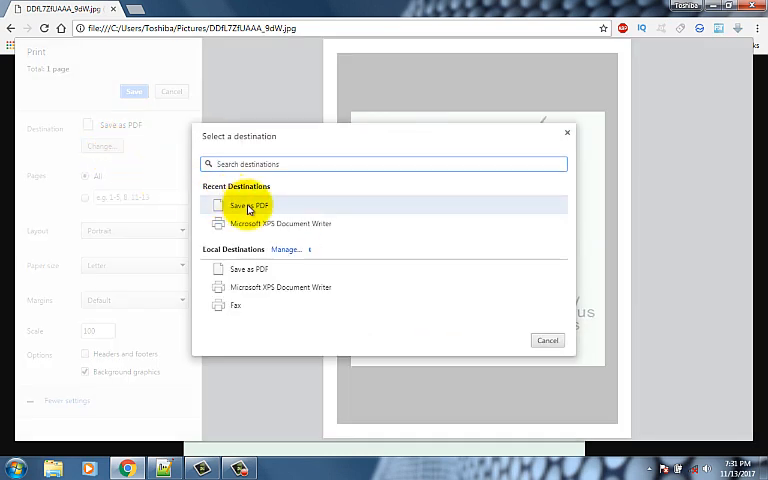
left_click(248, 205)
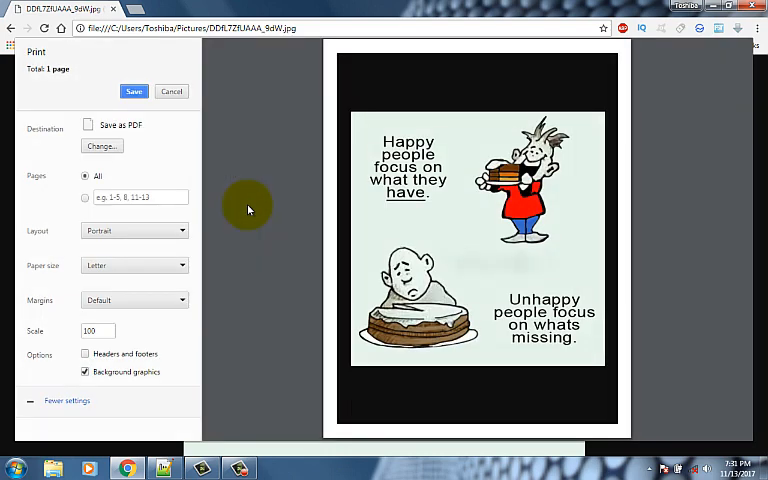
mouse_move(190, 167)
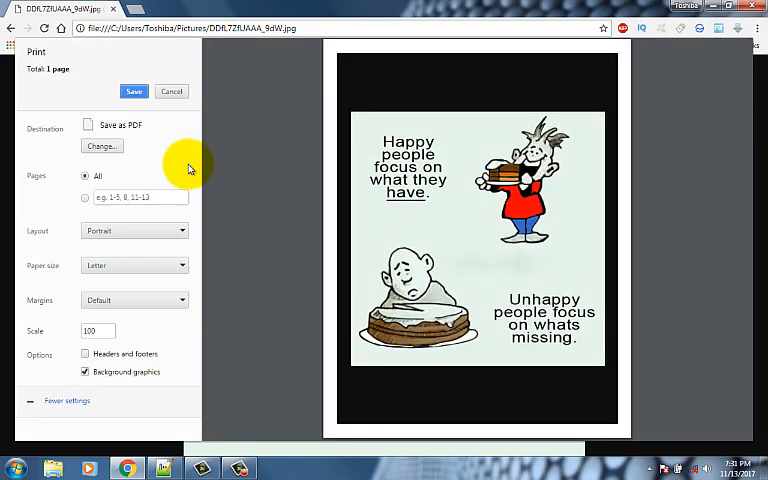
left_click(134, 91)
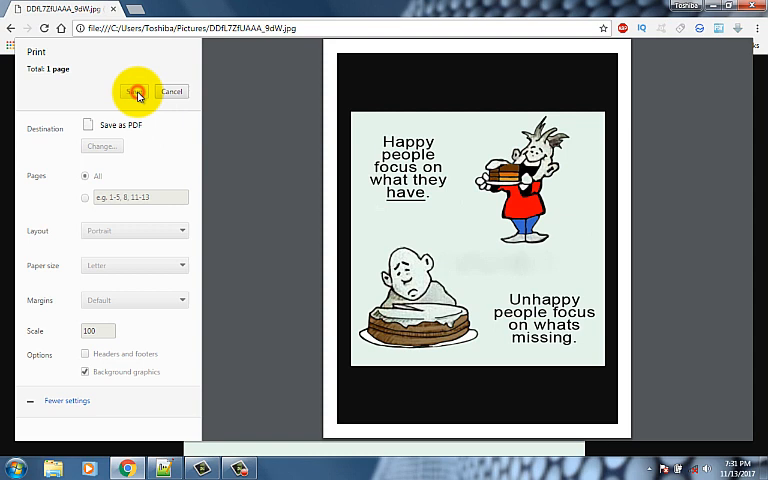
left_click(136, 91)
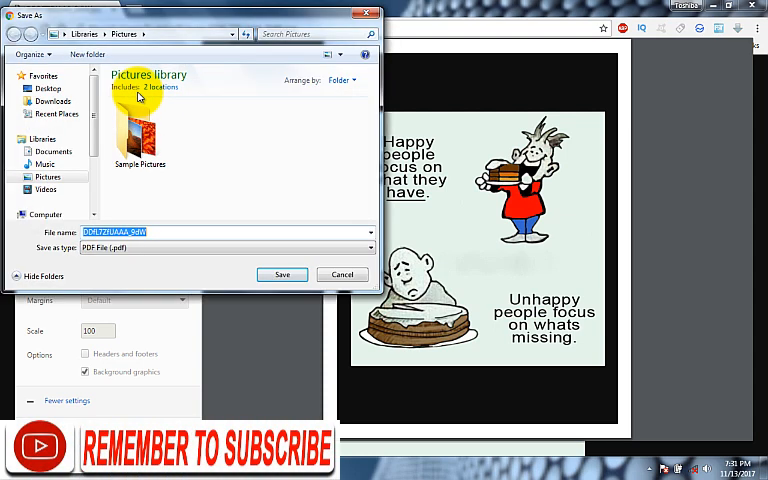
- Save the PDF as 'test file' in Pictures, then launch Windows Explorer
type("test file")
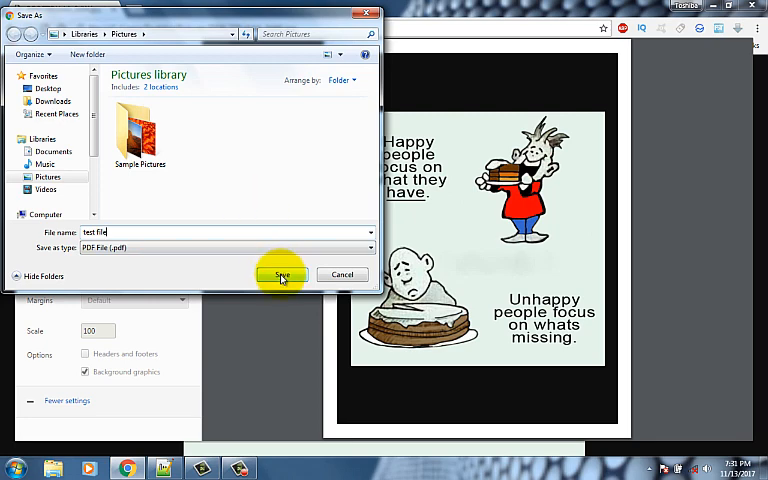
left_click(282, 275)
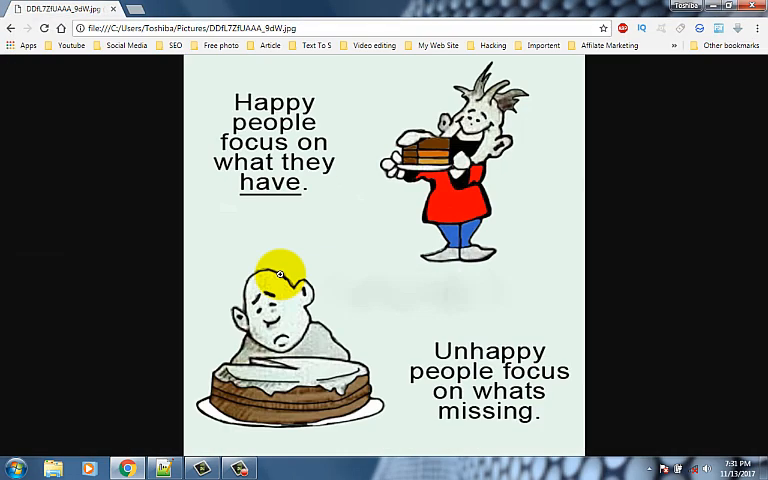
left_click(54, 468)
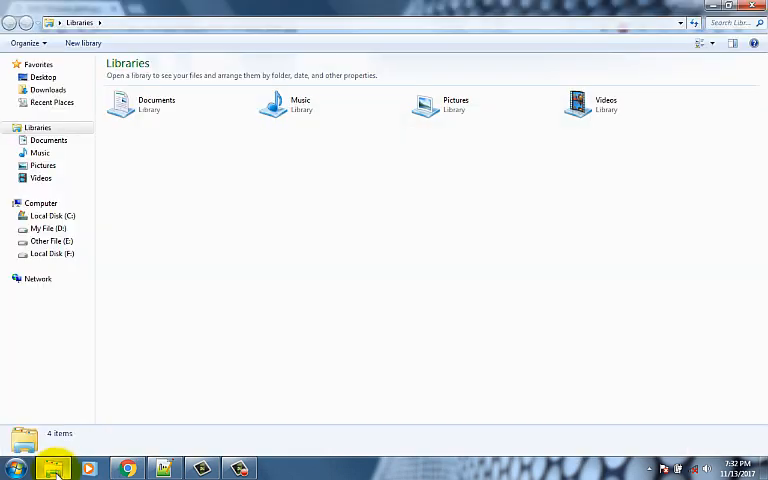
- Check test file's type in Properties in Pictures, then open it
left_click(43, 165)
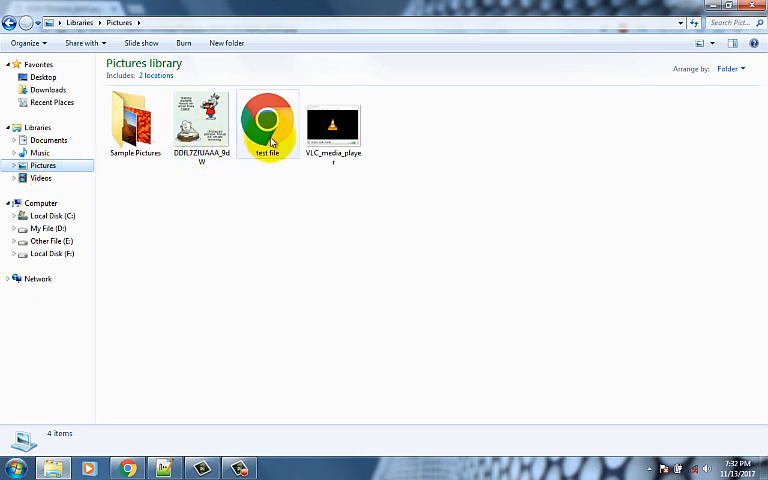
left_click(267, 120)
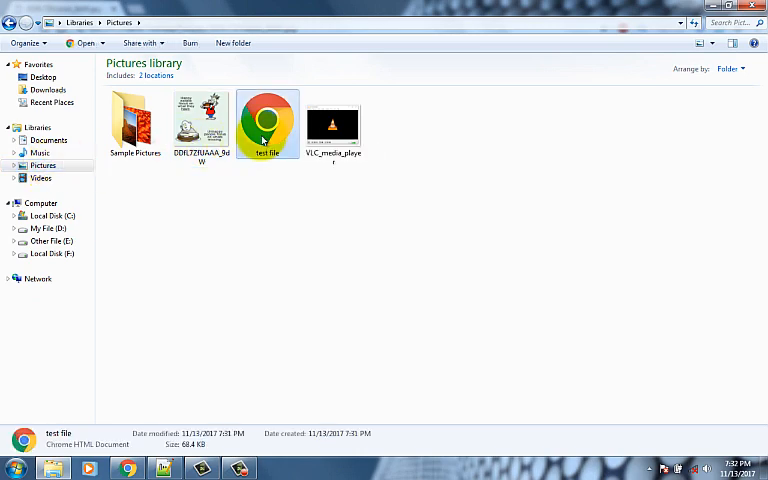
right_click(267, 124)
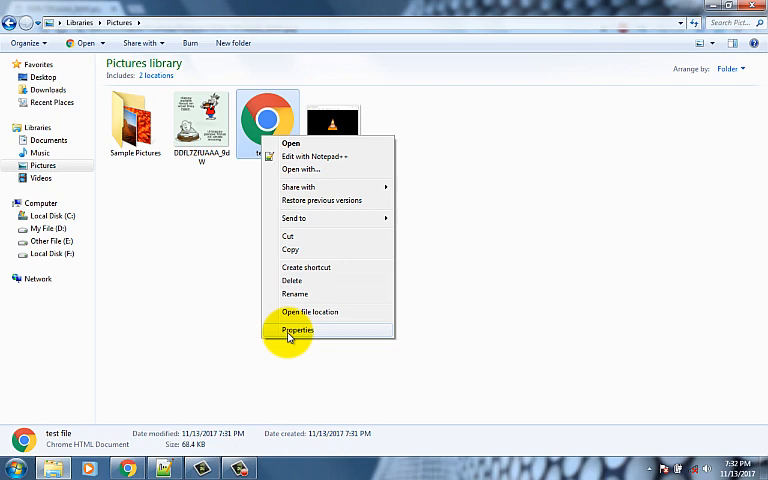
left_click(297, 330)
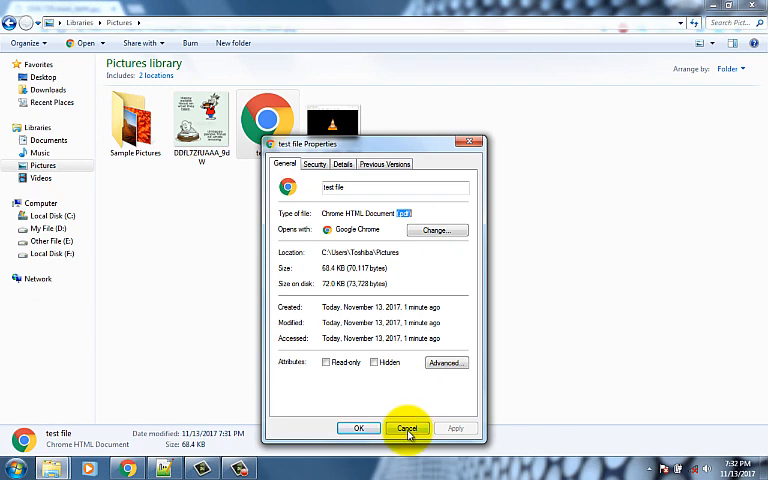
left_click(407, 428)
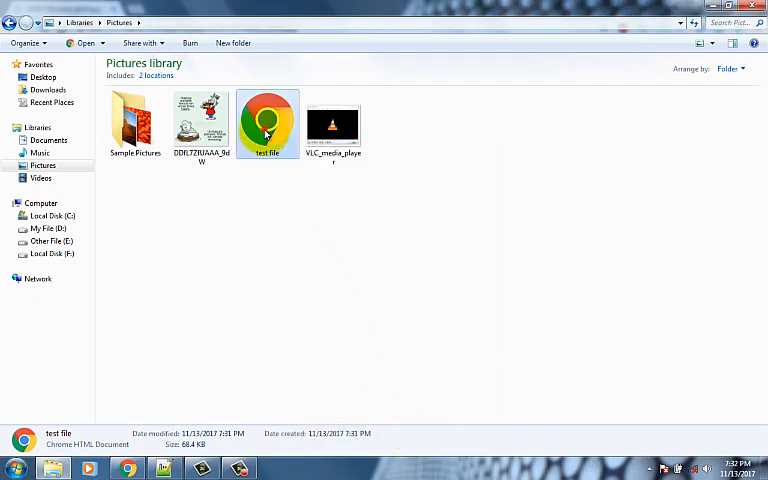
double_click(267, 120)
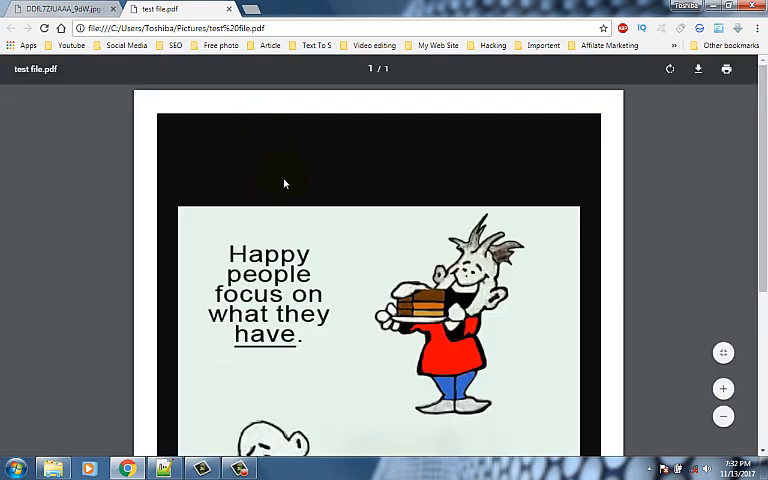
- Scroll down through test file.pdf to the unhappy people caption
scroll("down", 3)
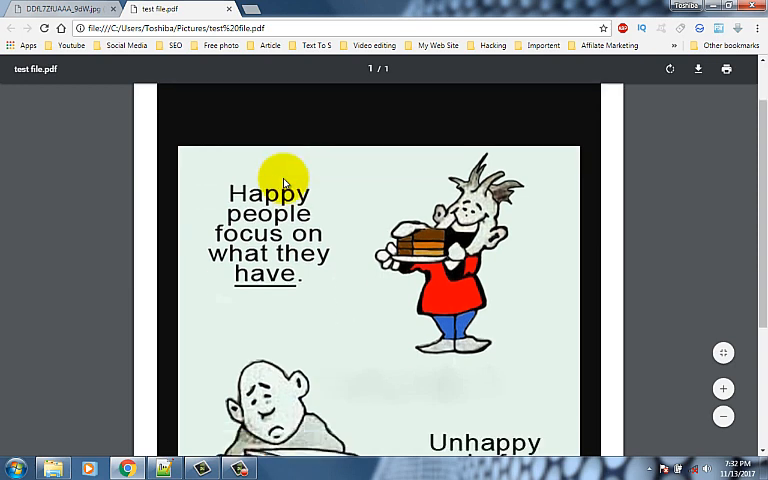
scroll("down", 3)
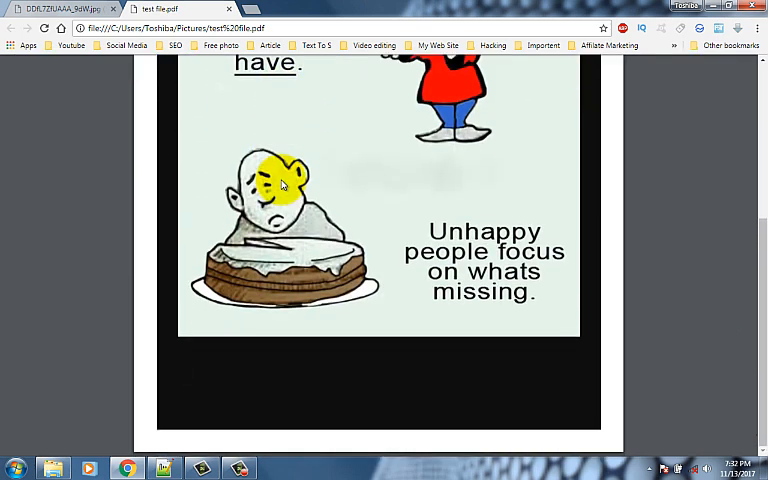